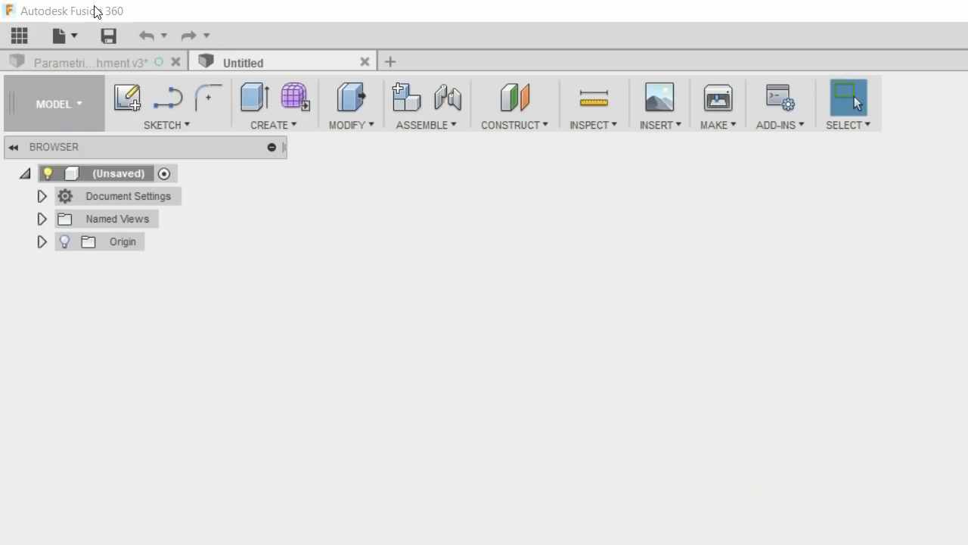
Start a new sketch so the three origin planes appear for selection.
left_click(127, 99)
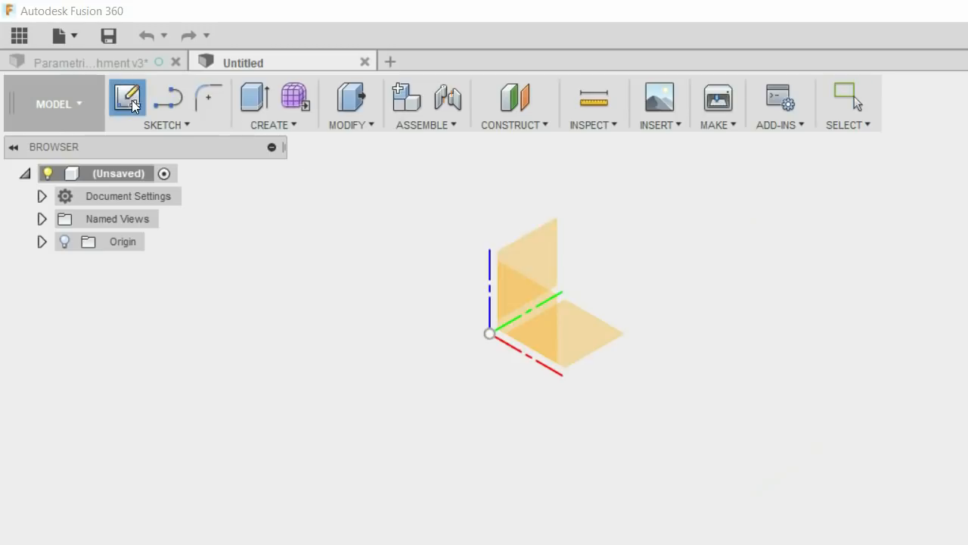
Sketch on the ground XZ plane a centre-diameter circle from the origin out to the 50 grid mark.
left_click(127, 98)
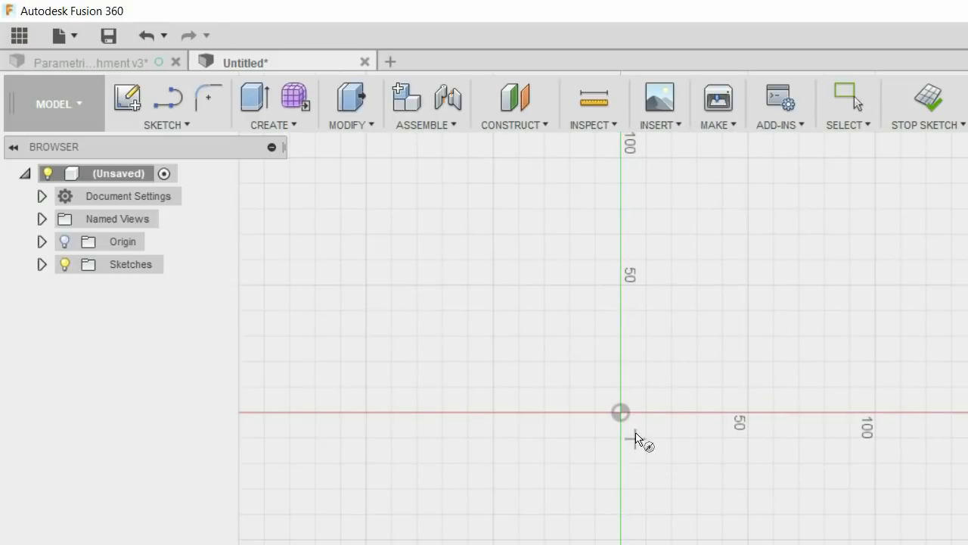
left_click_drag(620, 412, 715, 333)
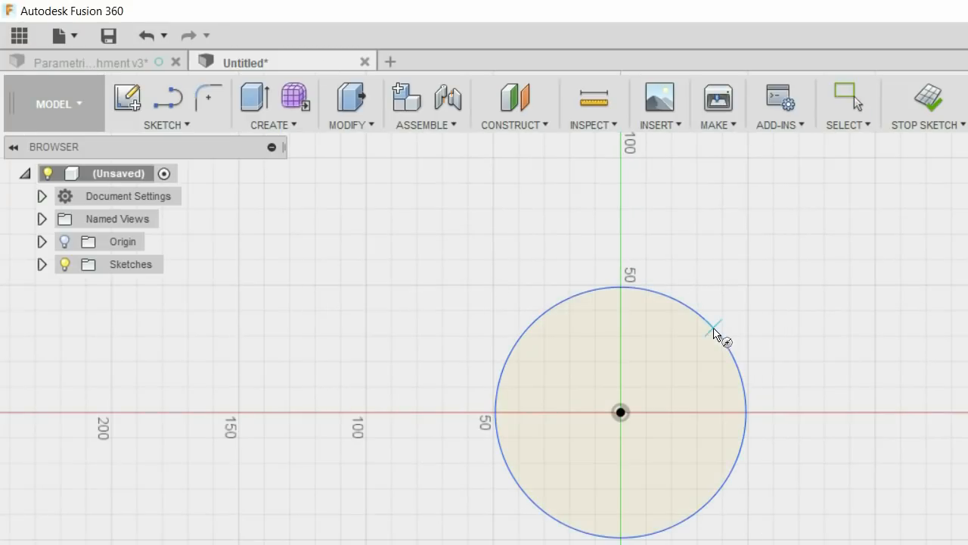